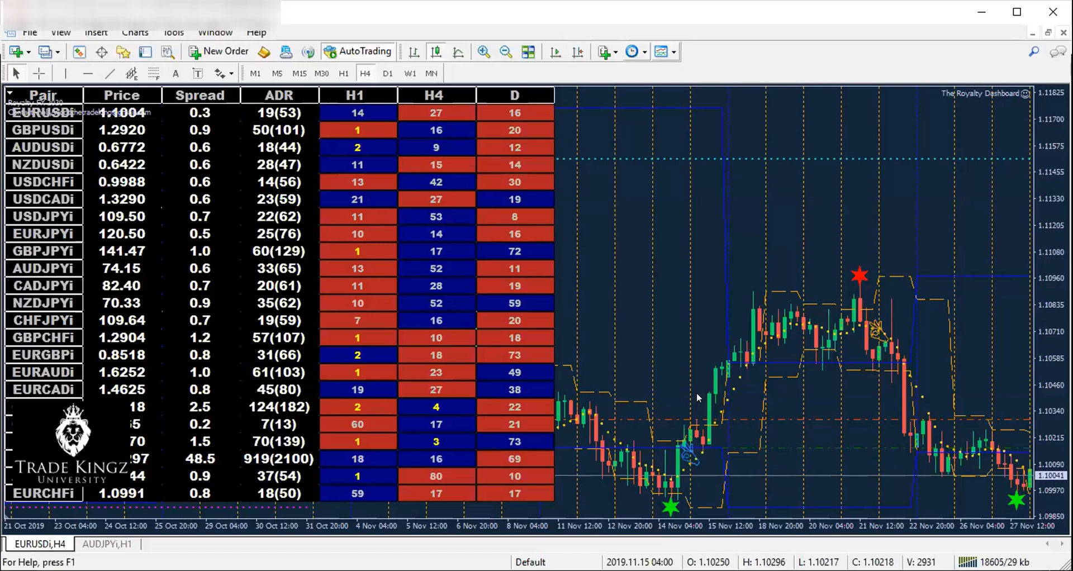
mouse_move(808, 318)
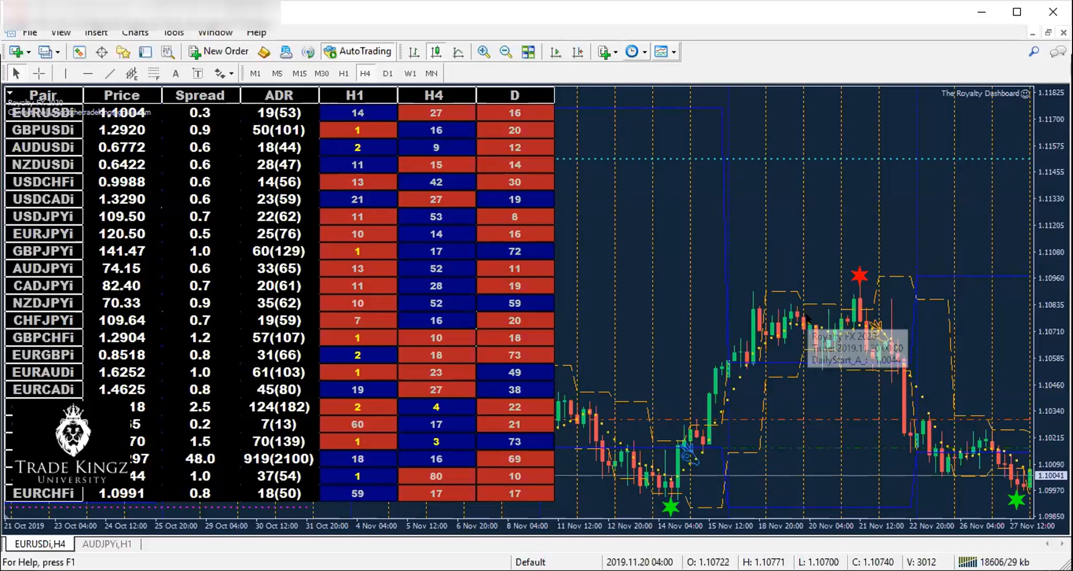
mouse_move(770, 273)
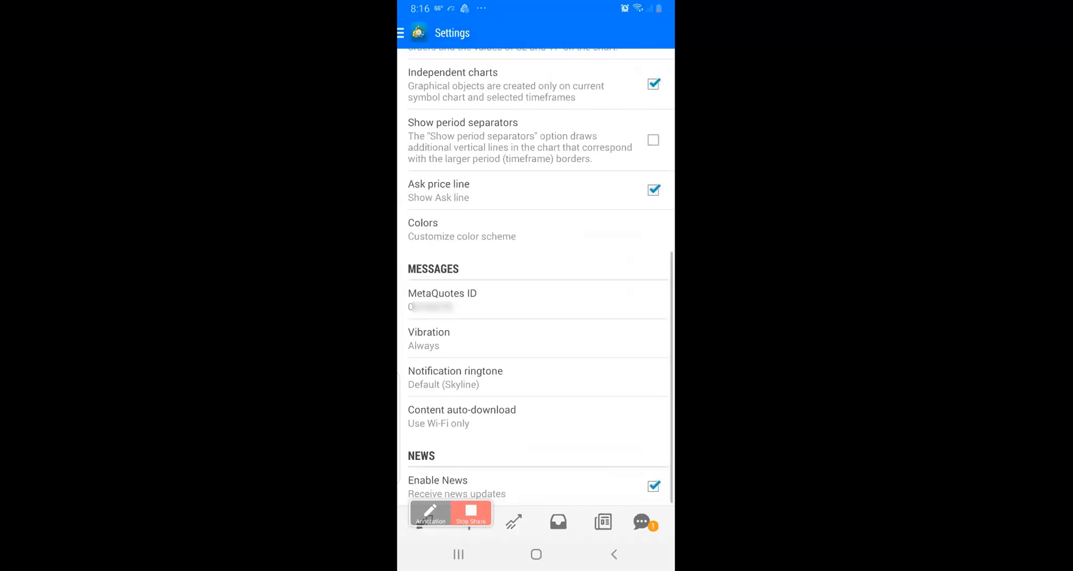
Reveal the phone's MetaQuotes ID in MT4 Mobile's Messages settings, then close the details
left_click(442, 299)
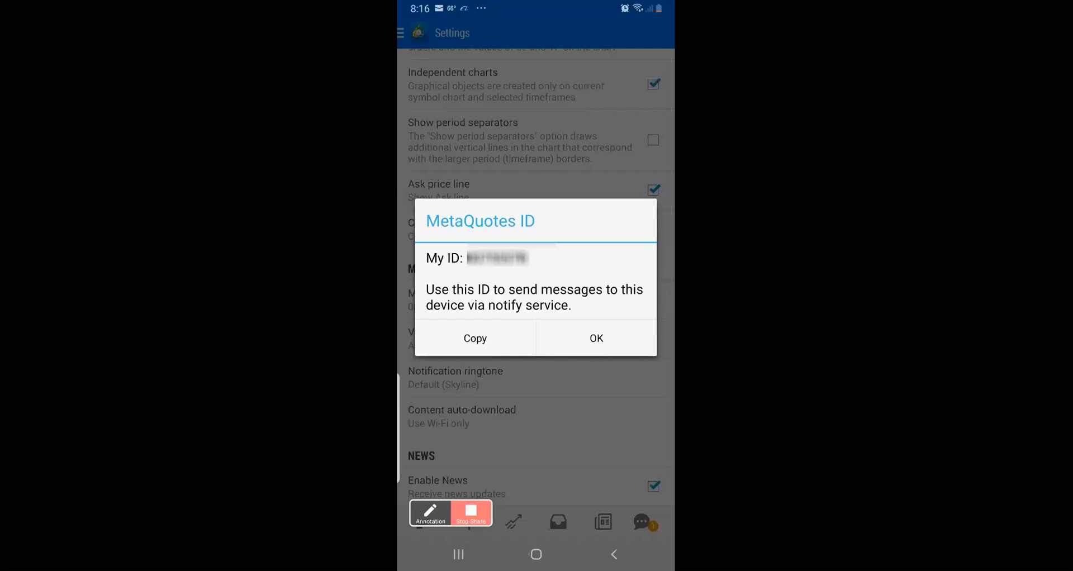
left_click(595, 338)
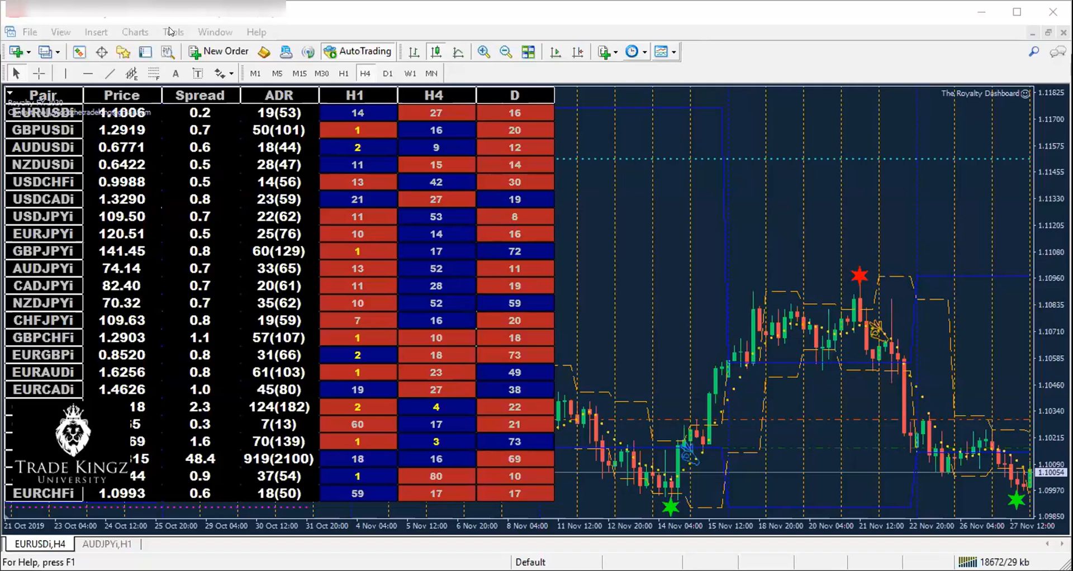
Open the terminal's Options window from the Tools menu
left_click(173, 31)
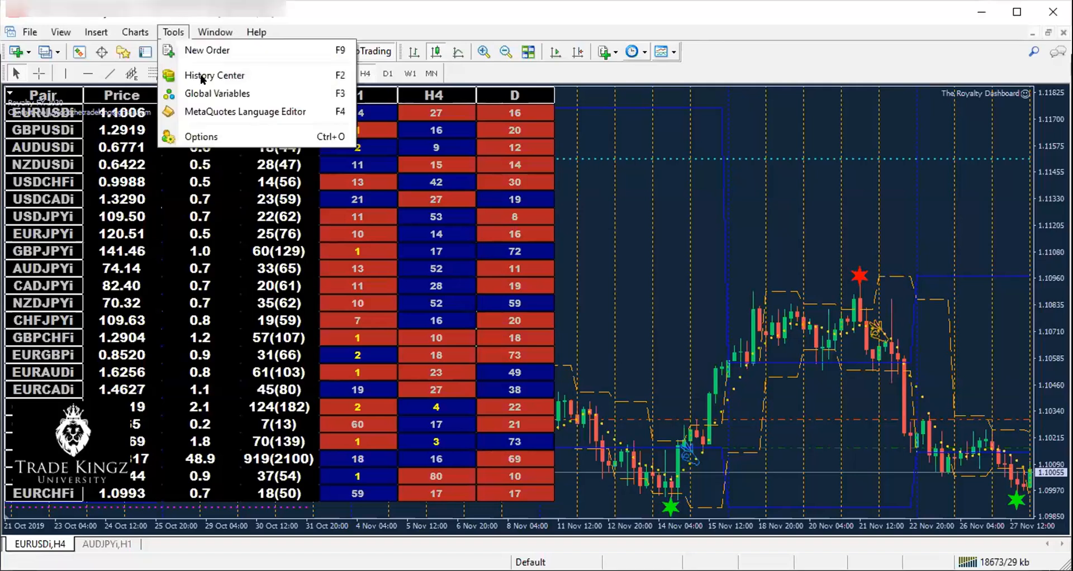
mouse_move(201, 136)
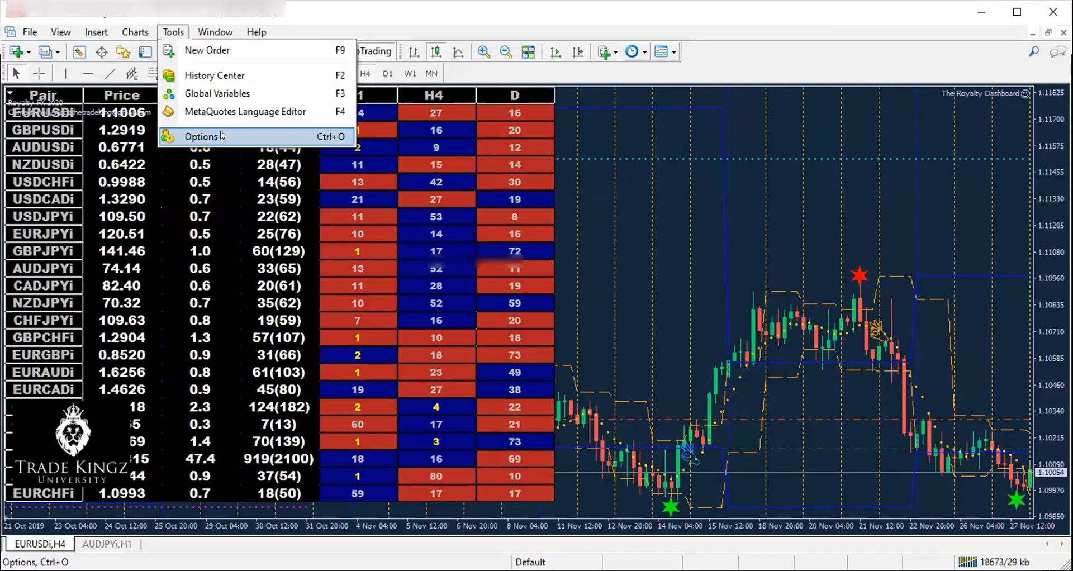
left_click(202, 136)
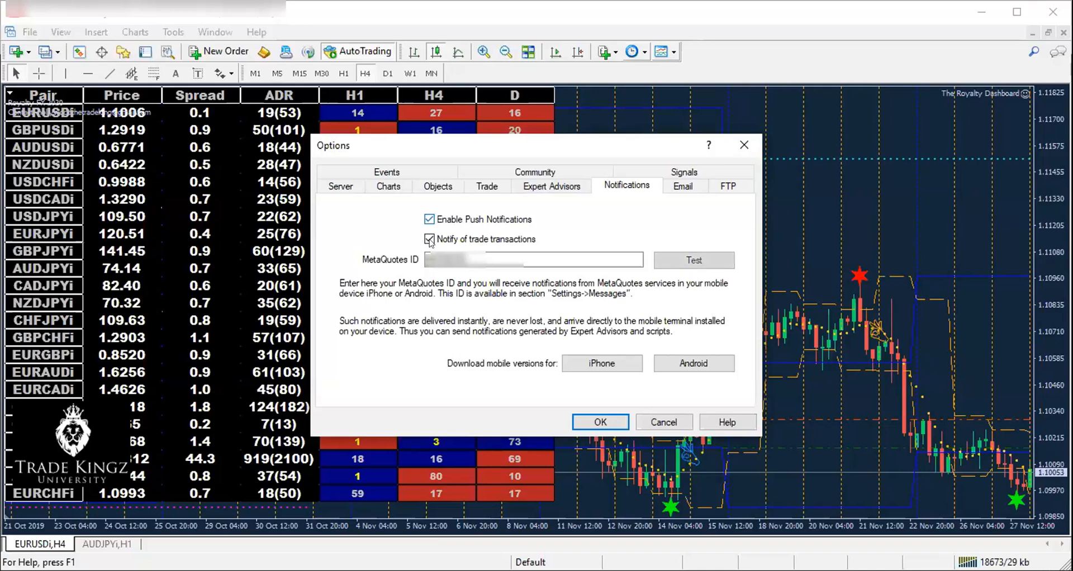
Untick Notify of trade transactions with push notifications left on, and send a test message
left_click(429, 239)
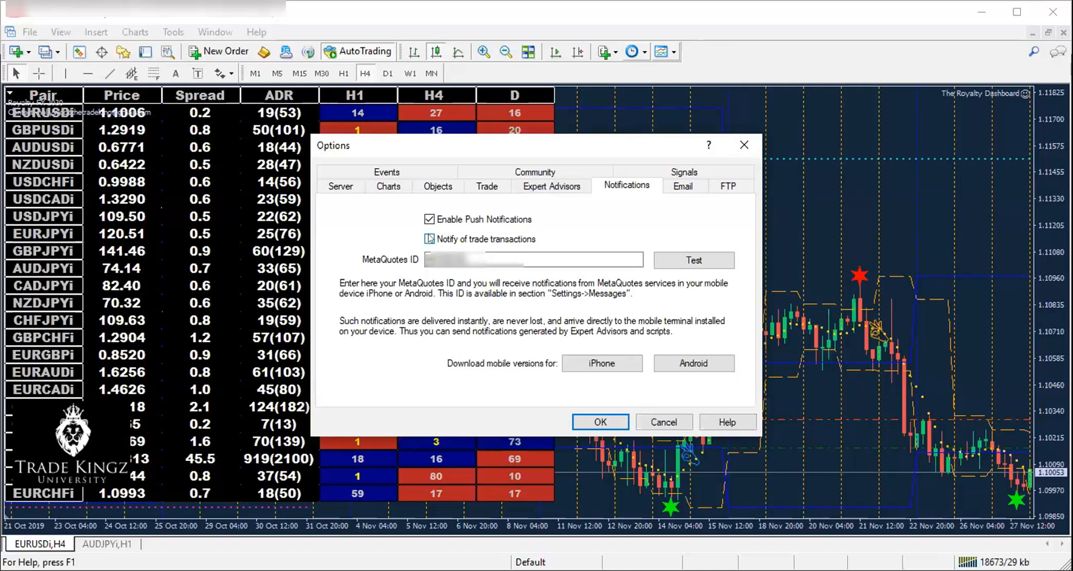
left_click(430, 239)
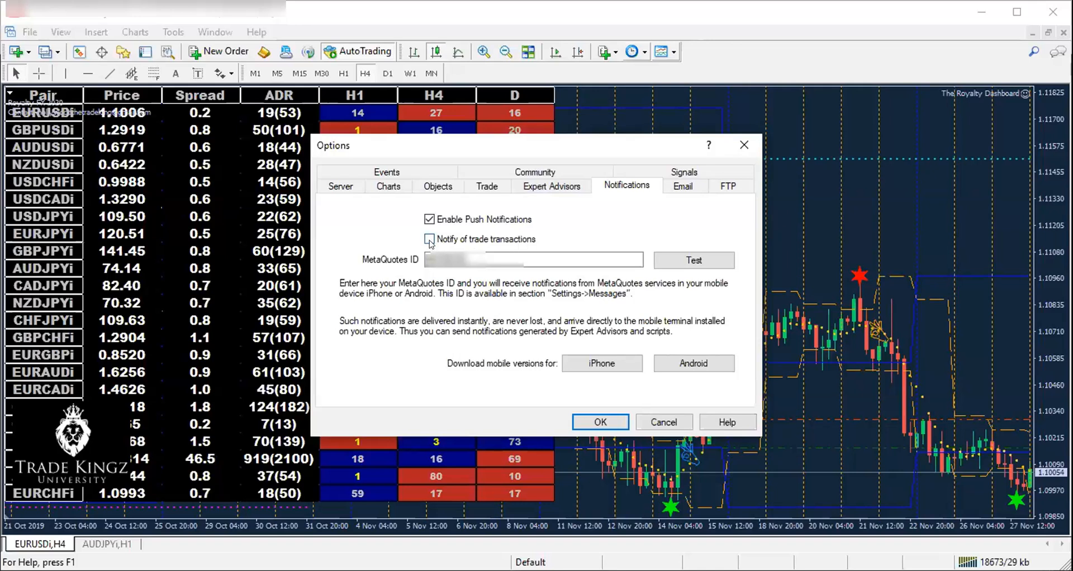
left_click(430, 239)
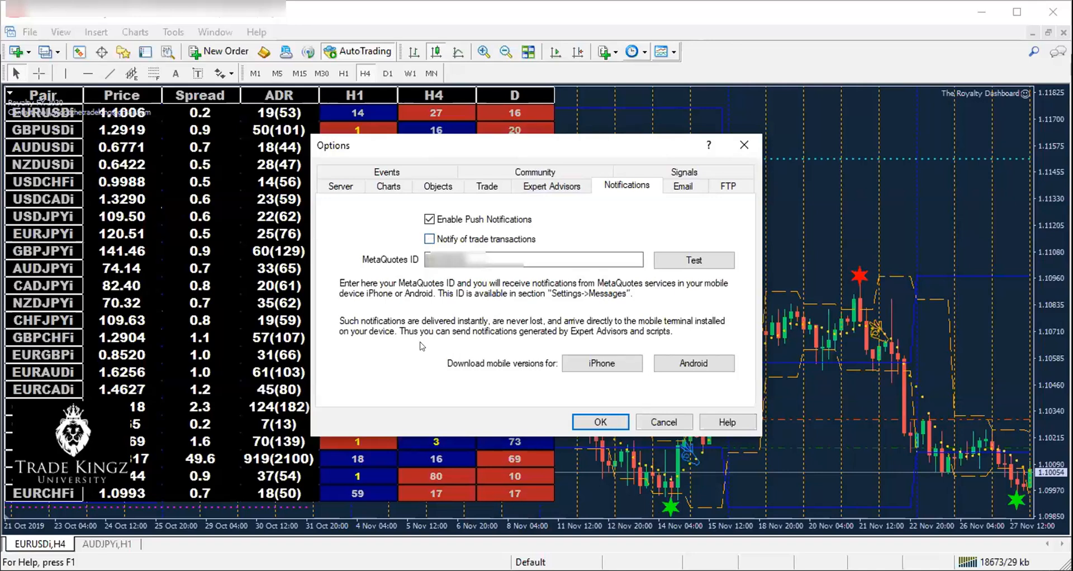
left_click(534, 259)
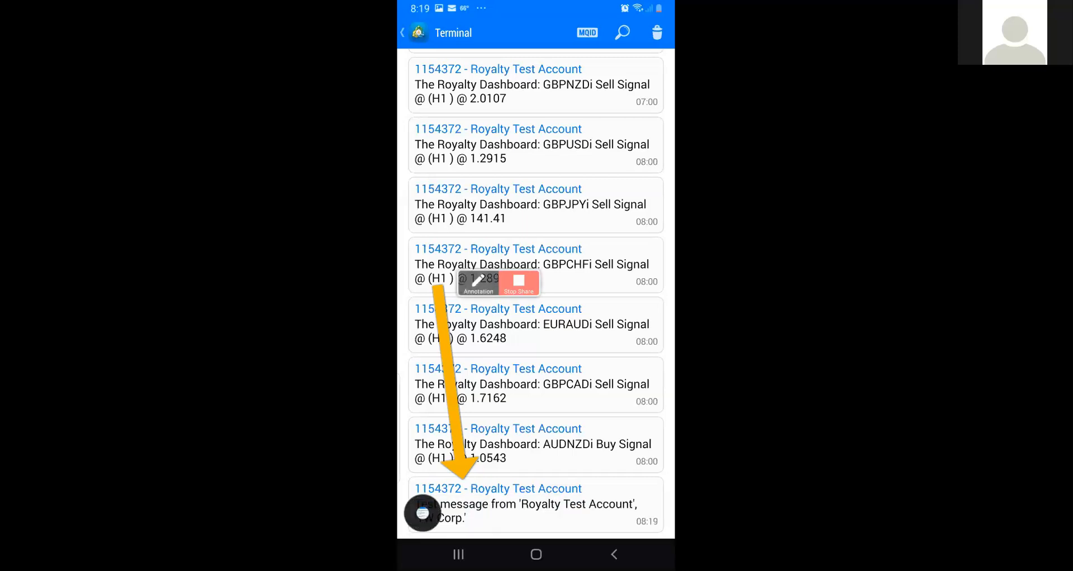
left_click_drag(410, 482, 629, 468)
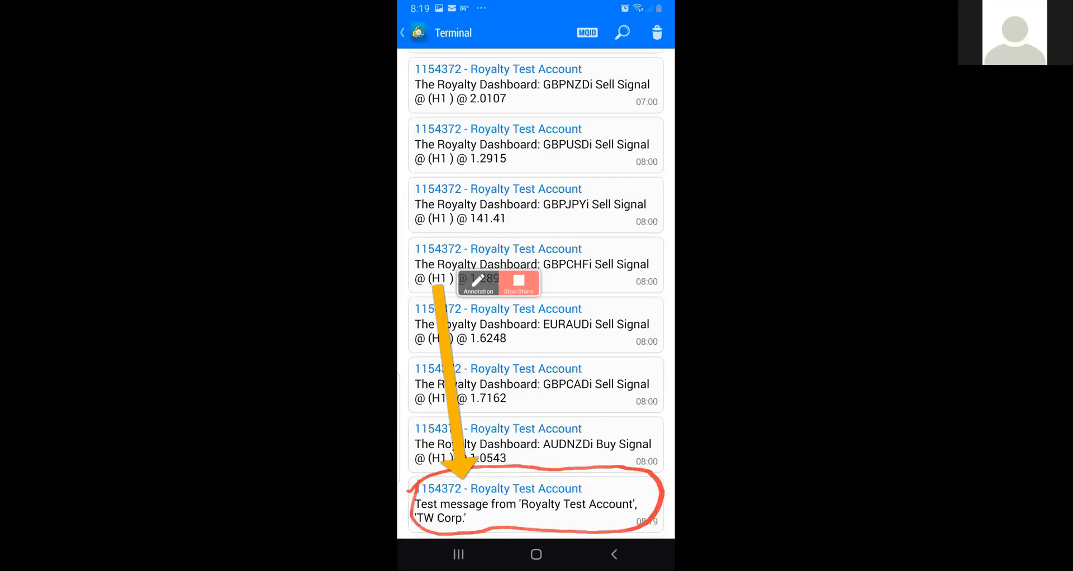
left_click(477, 282)
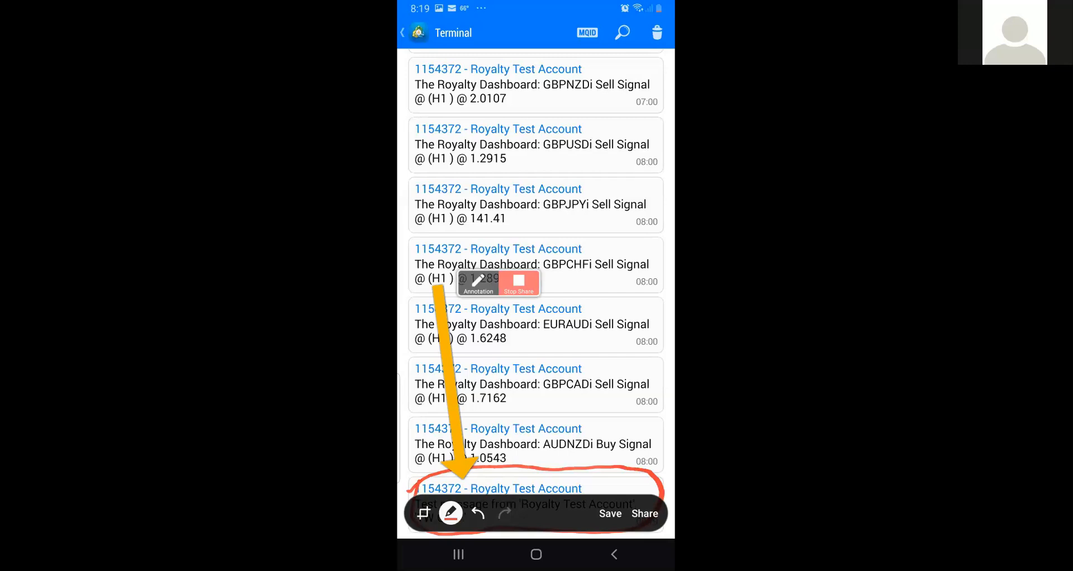
left_click(608, 513)
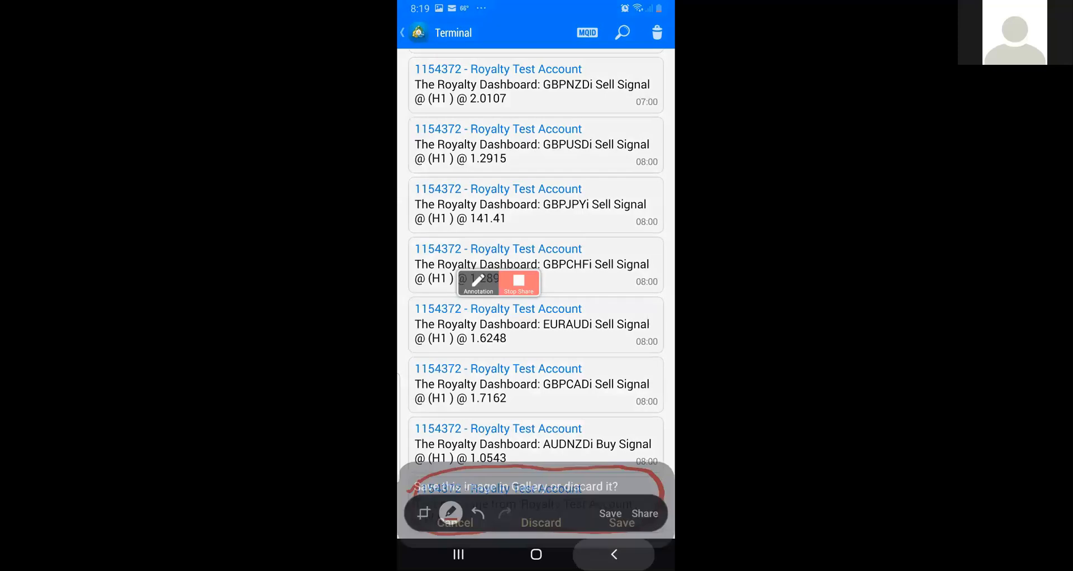